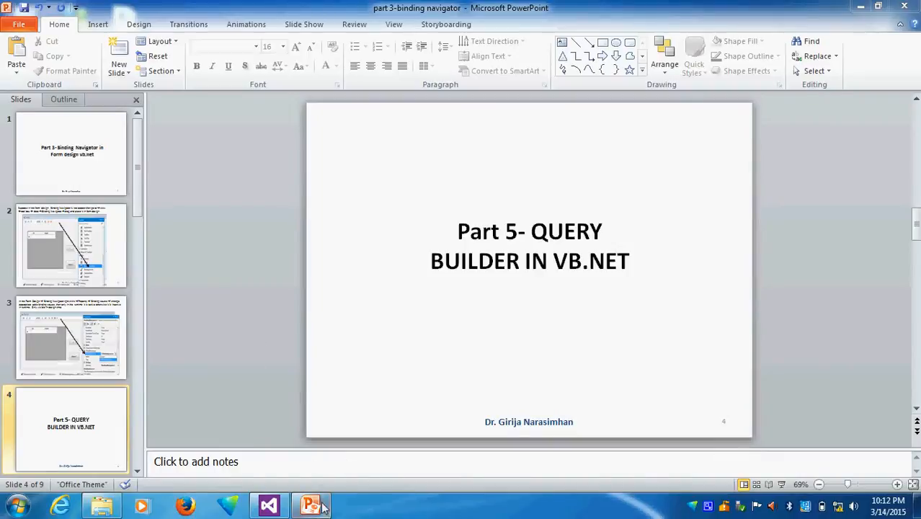
Widen Form1 in the designer and run it to confirm the grid lists five student records.
click(268, 504)
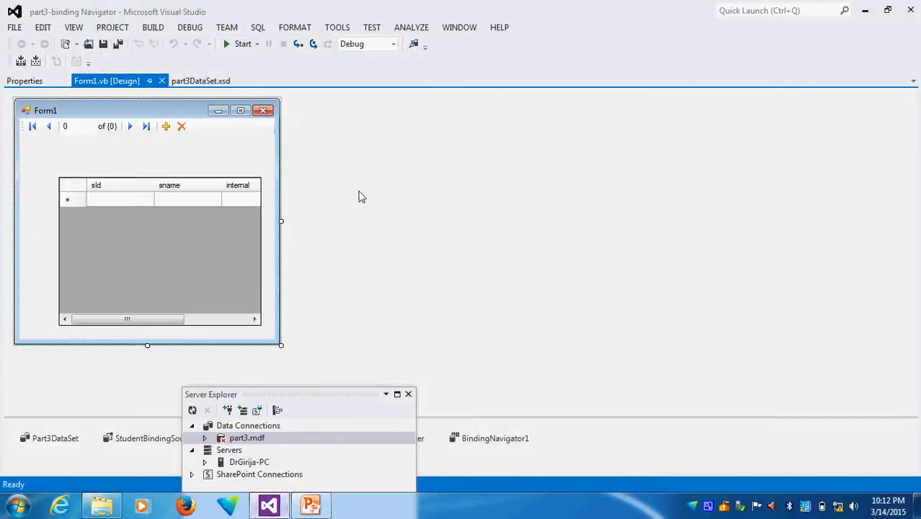
drag(281, 222, 525, 244)
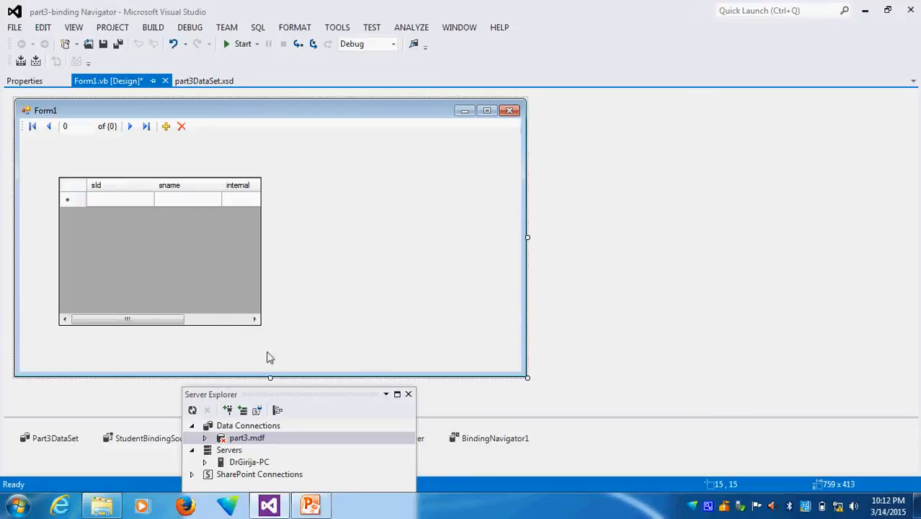
mouse_move(157, 26)
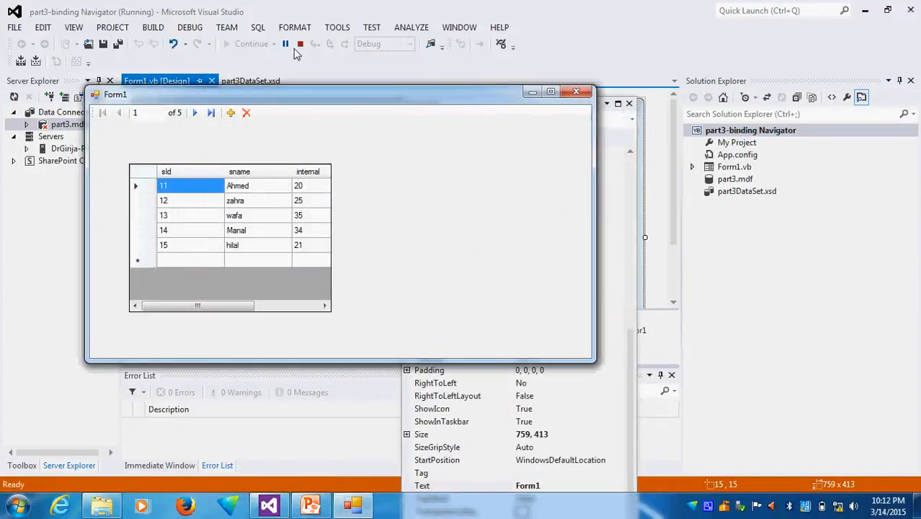
click(300, 43)
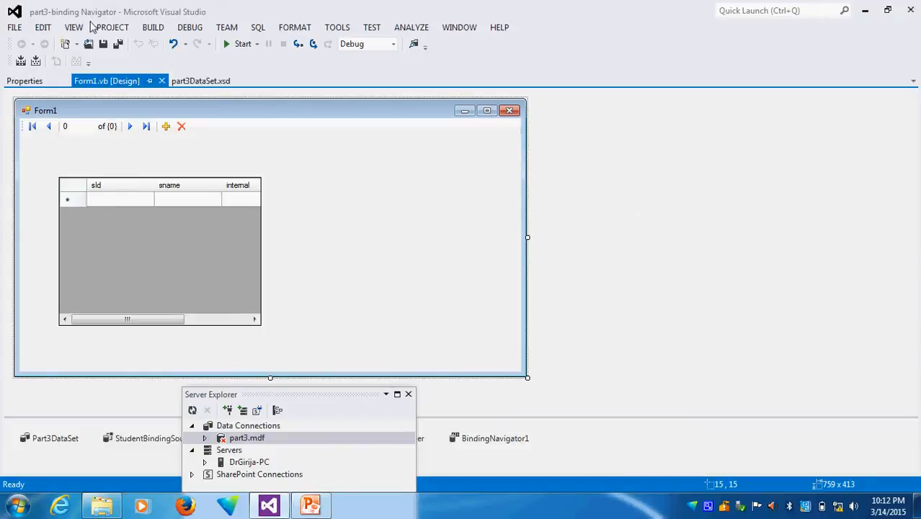
Dock Solution Explorer on the right and select part3DataSet.xsd in it.
click(73, 26)
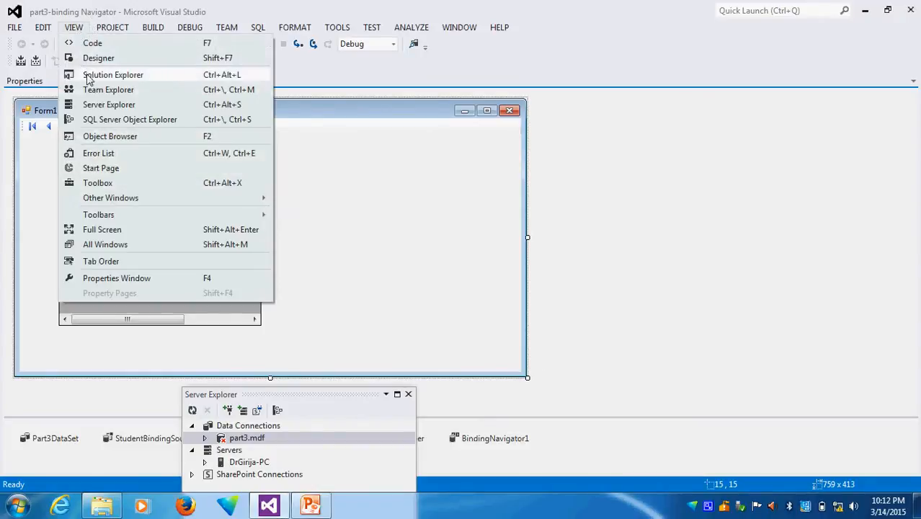
click(112, 75)
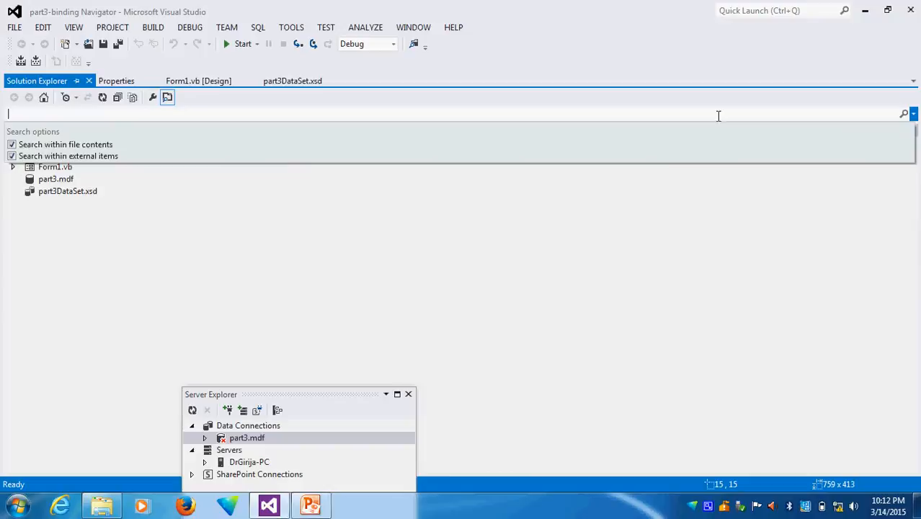
click(70, 129)
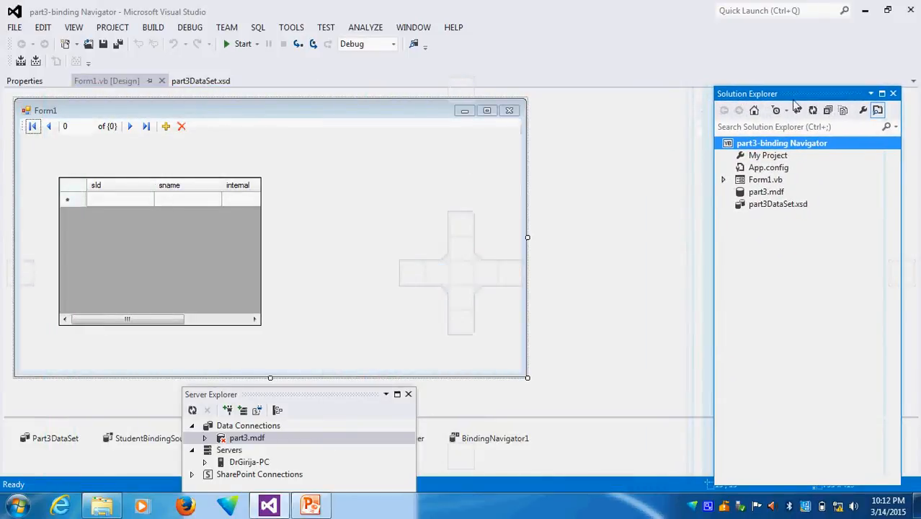
click(778, 204)
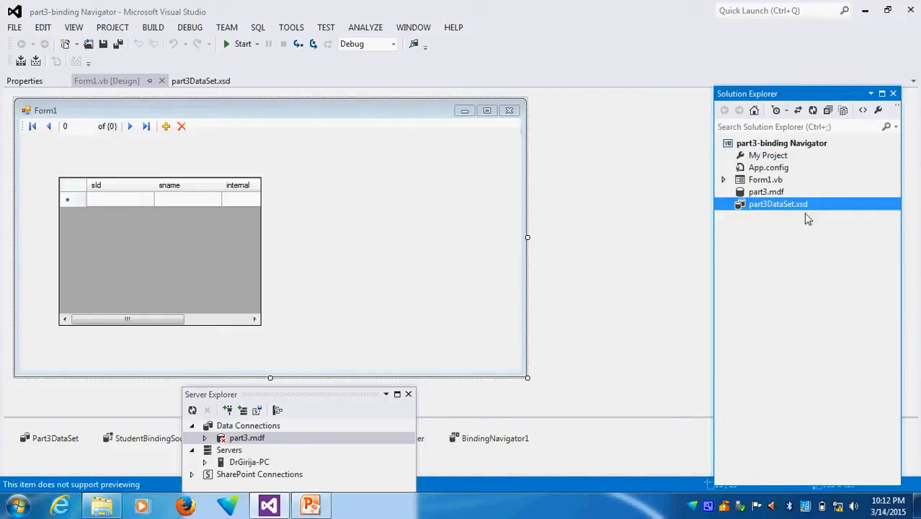
mouse_move(796, 207)
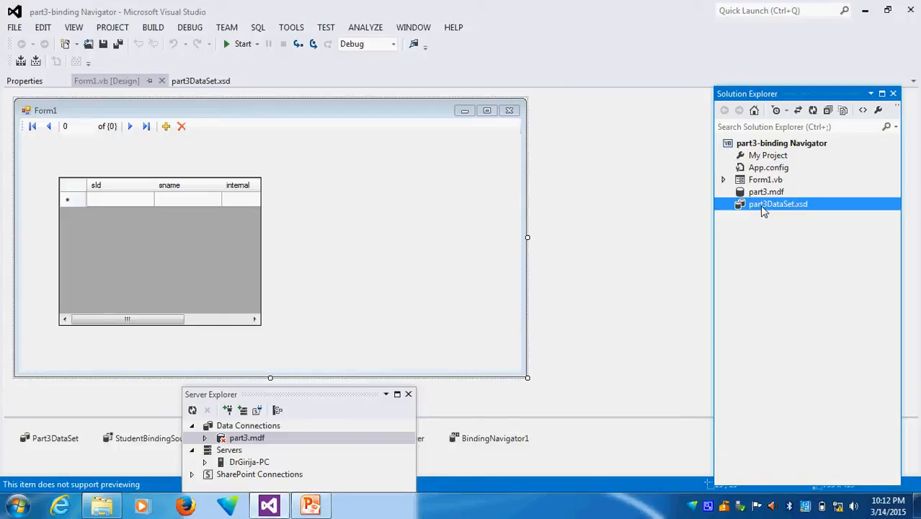
mouse_move(810, 216)
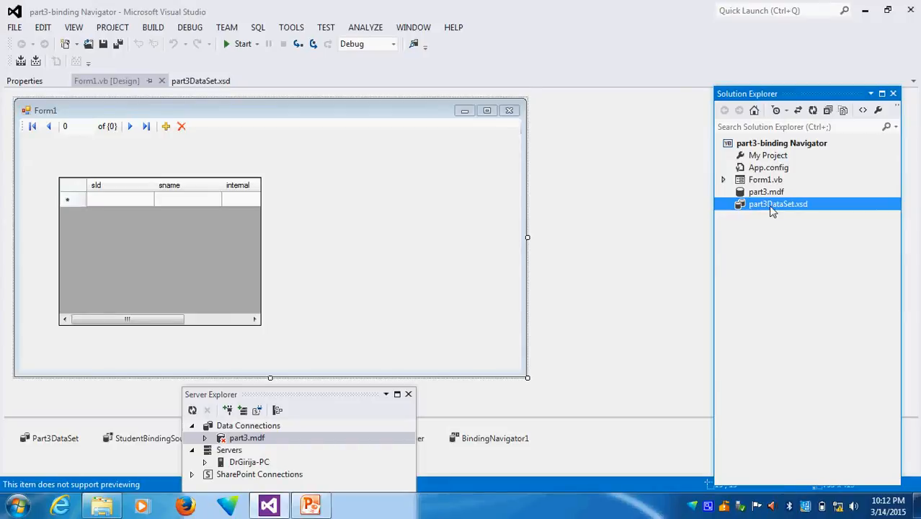
Open part3DataSet.xsd and launch Configure on studentTableAdapter.
double_click(778, 205)
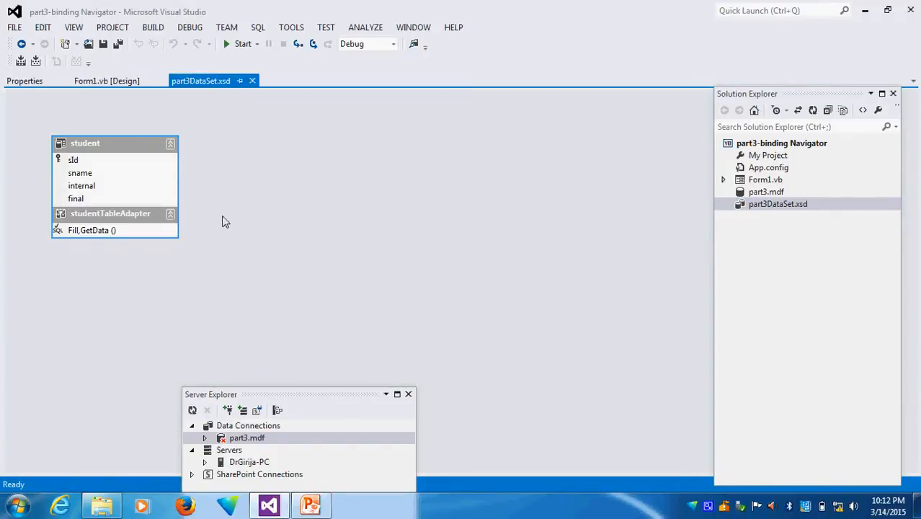
mouse_move(112, 226)
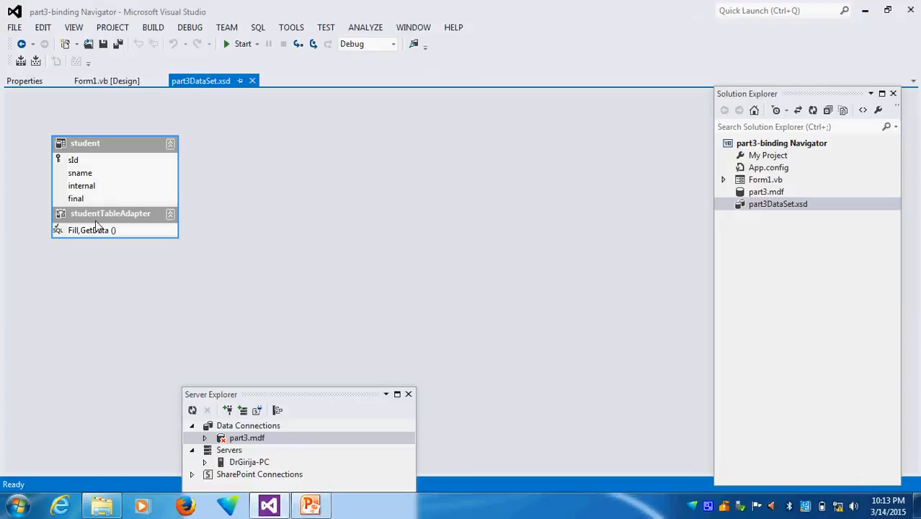
mouse_move(227, 214)
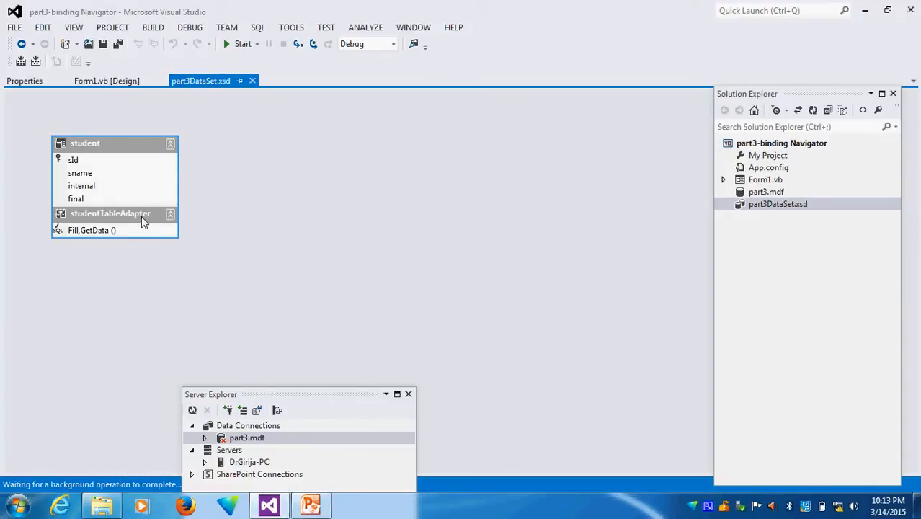
right_click(109, 213)
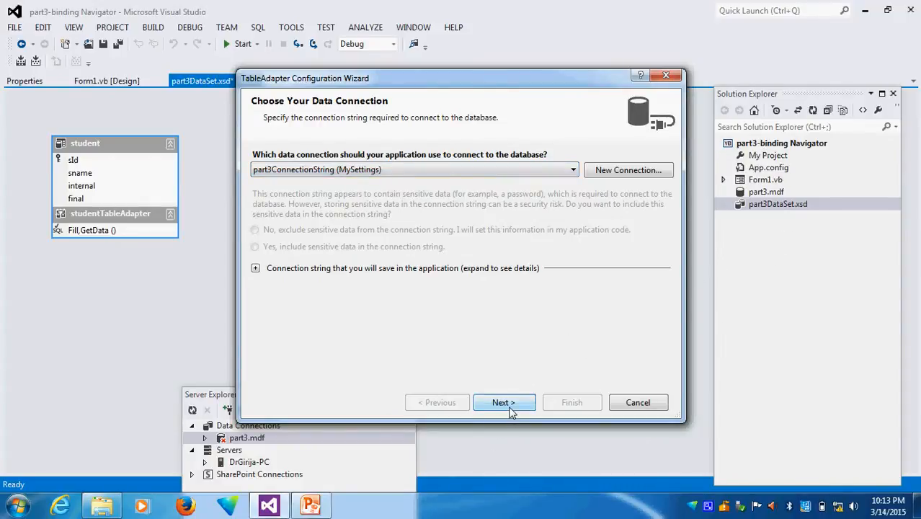
Keep the part3 connection and SQL command type, then add the student table in Query Builder.
click(504, 402)
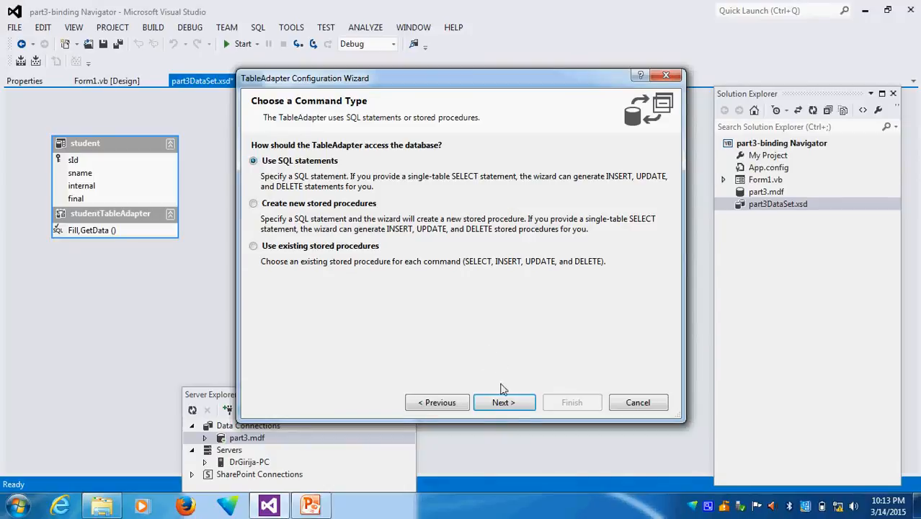
click(503, 402)
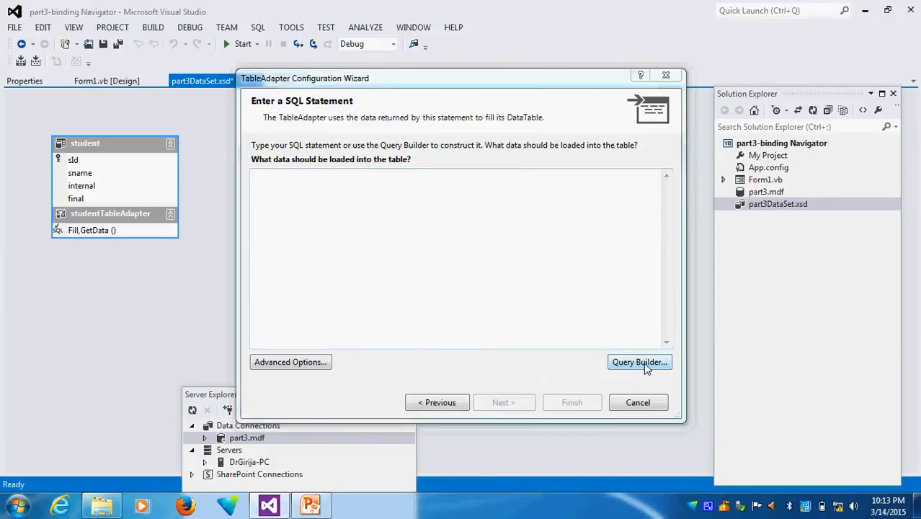
click(638, 362)
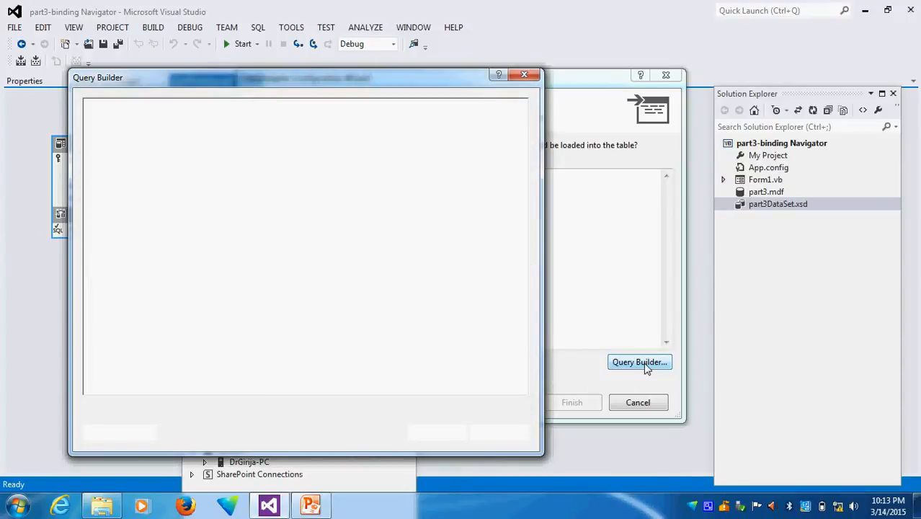
click(639, 361)
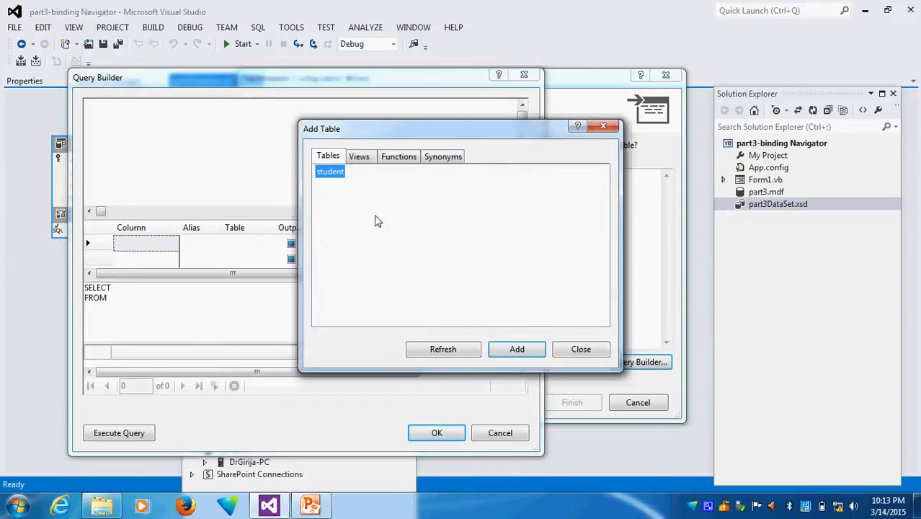
click(515, 349)
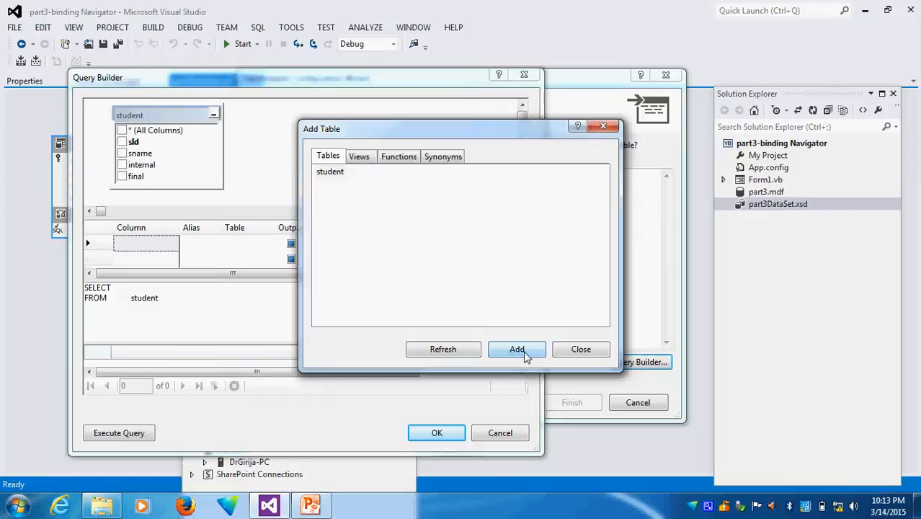
click(581, 349)
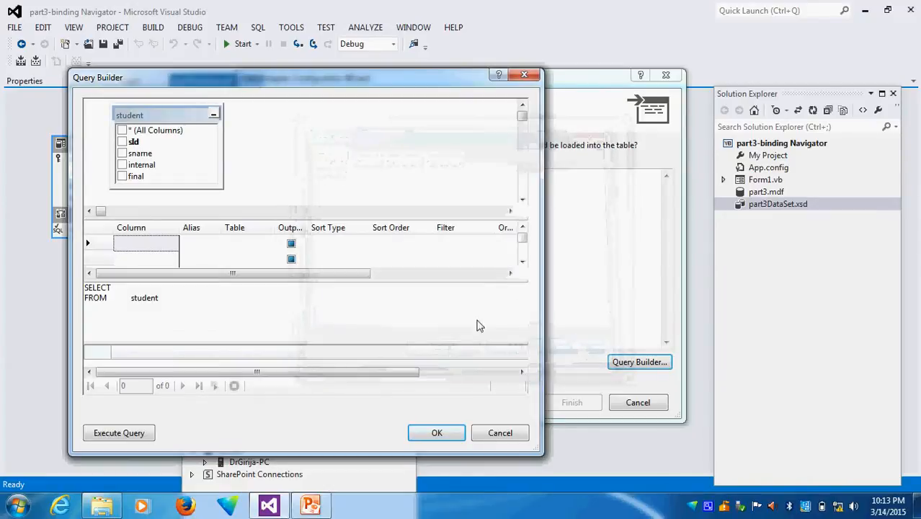
Select sid, internal and final, then append INTERNAL + FINAL AS "TOTAL" to the SELECT.
click(121, 141)
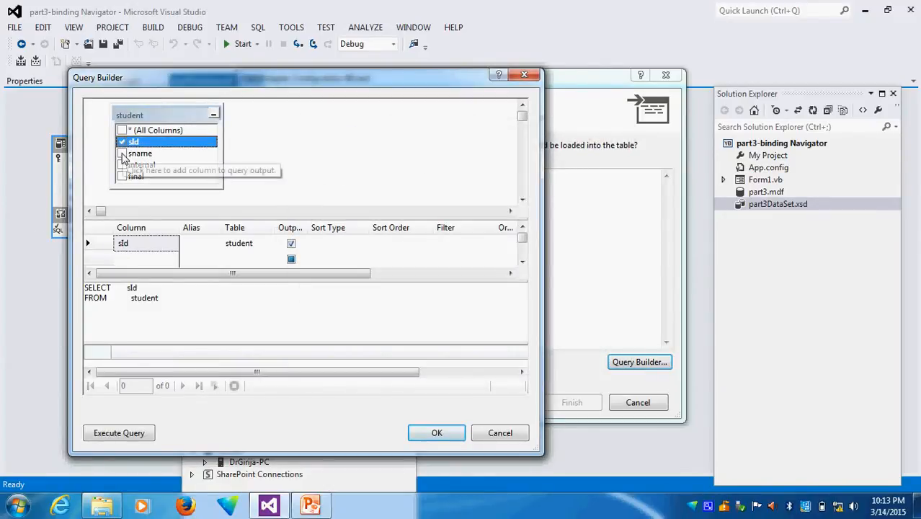
click(121, 164)
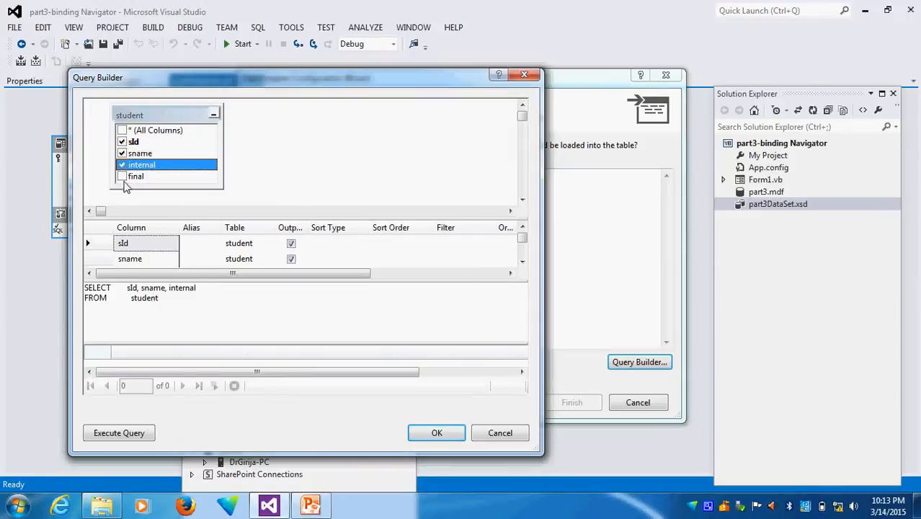
click(121, 176)
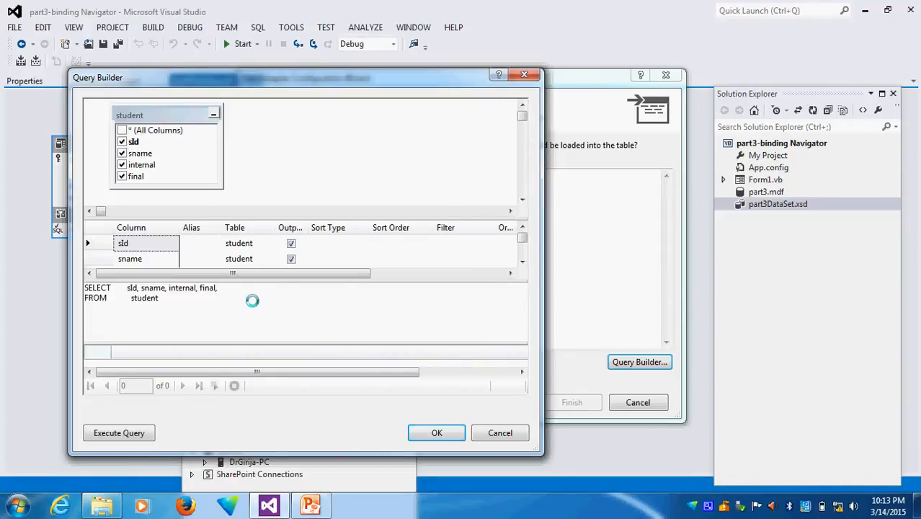
text(INTERNAL)
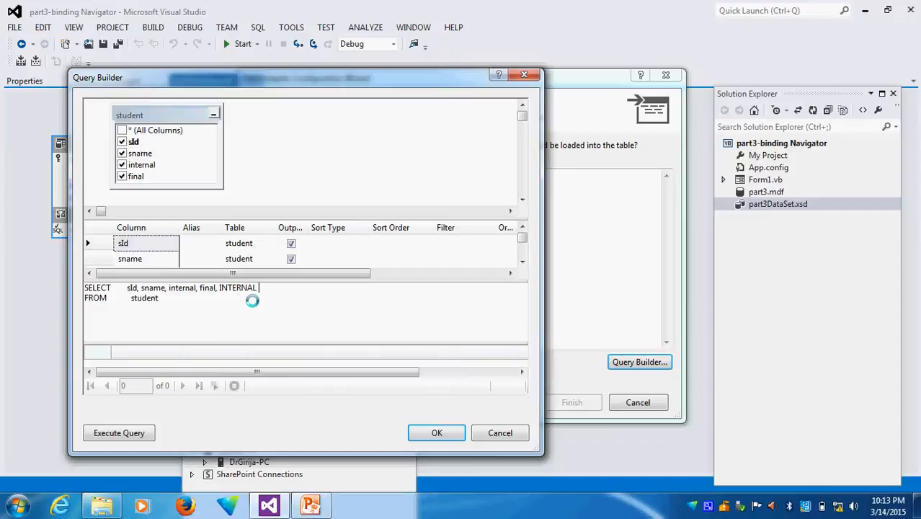
text(+ FINAL A)
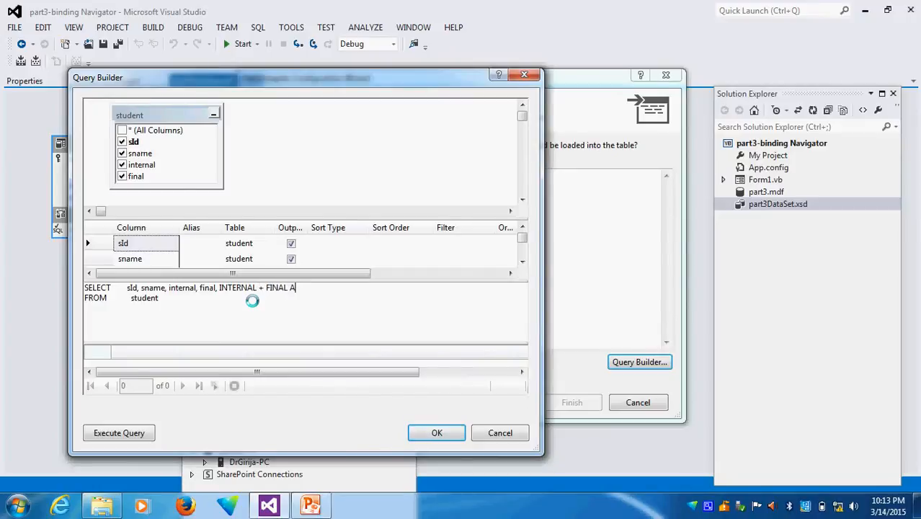
text(S ")
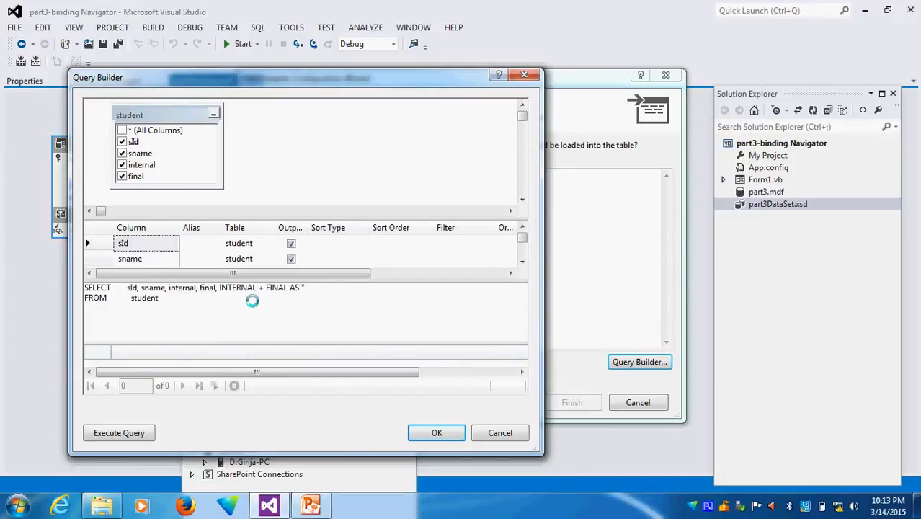
text(to)
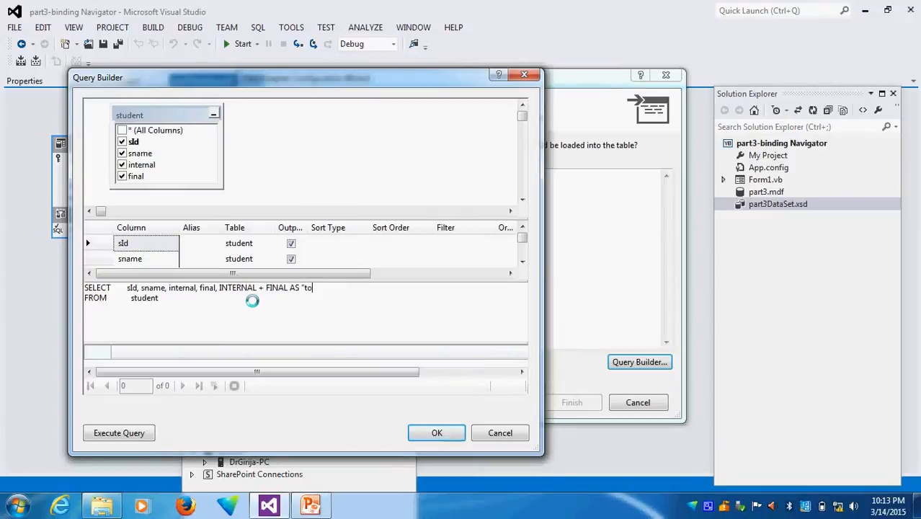
text(TOTAL)
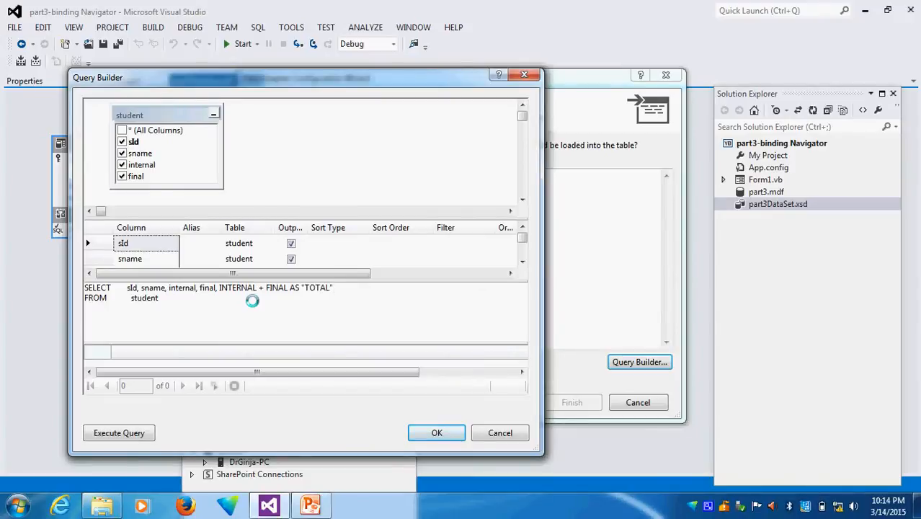
Execute the query to preview TOTAL values, then accept it back into the wizard.
click(118, 432)
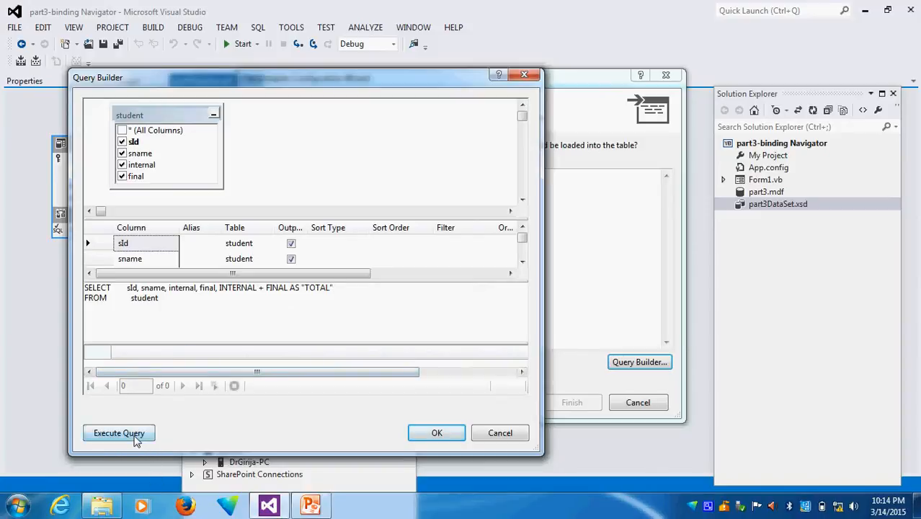
click(118, 433)
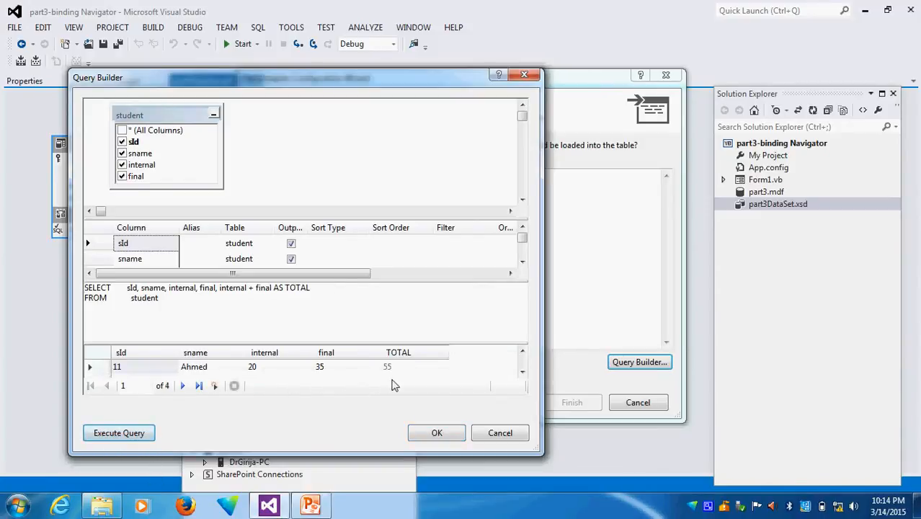
mouse_move(280, 364)
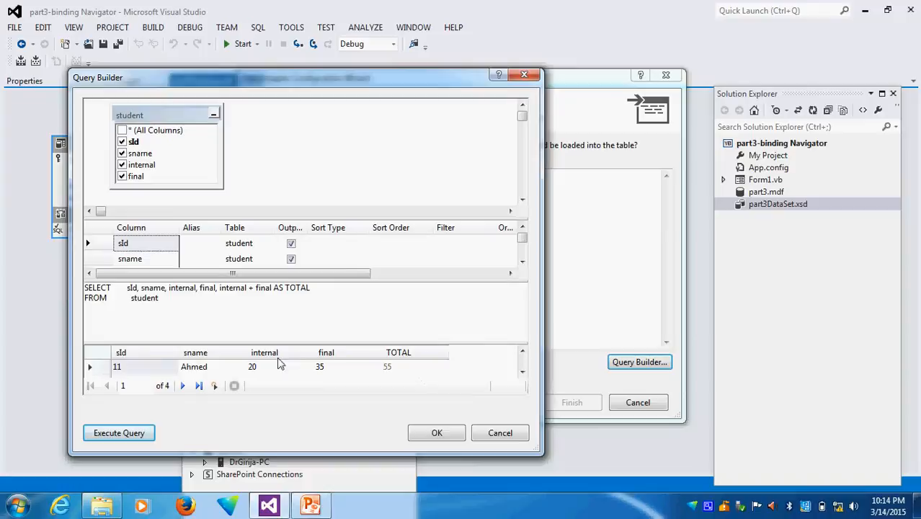
mouse_move(366, 363)
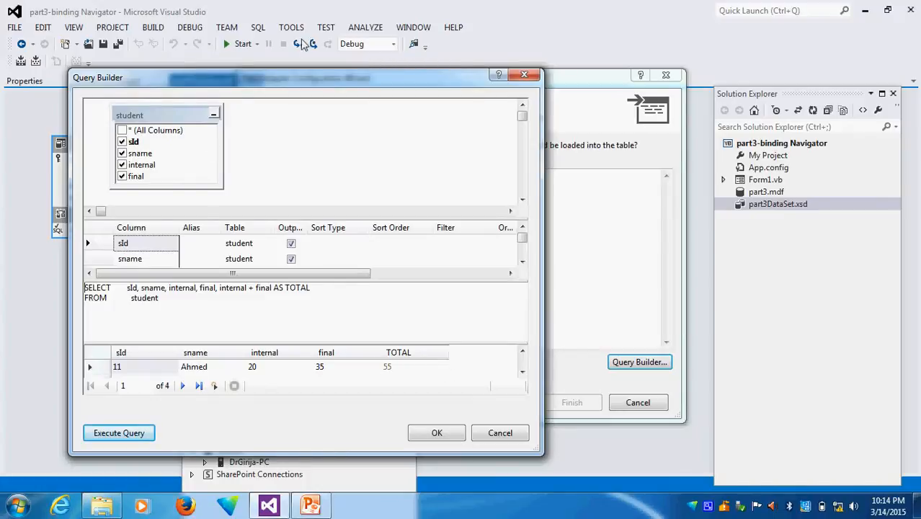
mouse_move(412, 70)
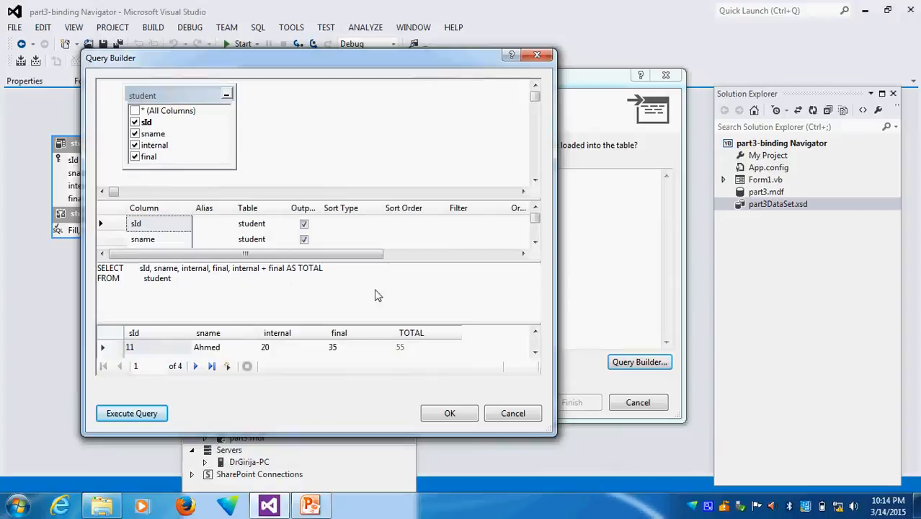
click(450, 412)
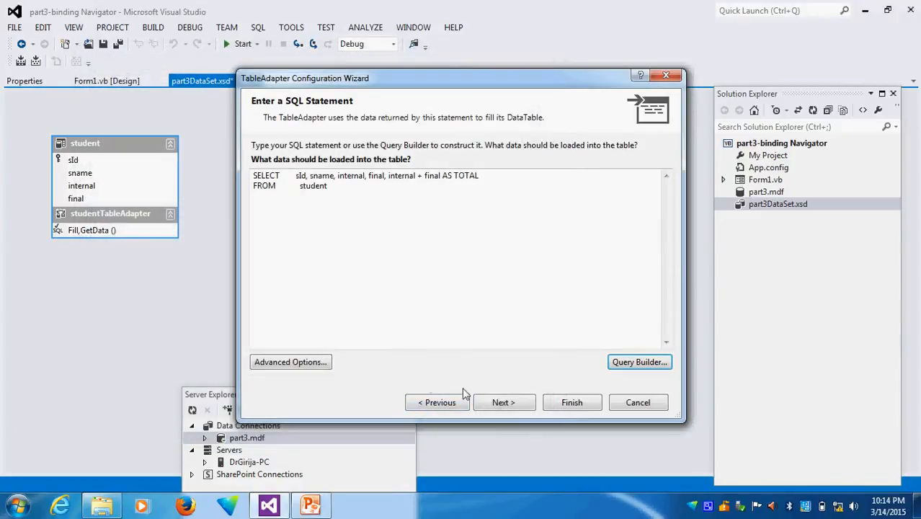
mouse_move(504, 402)
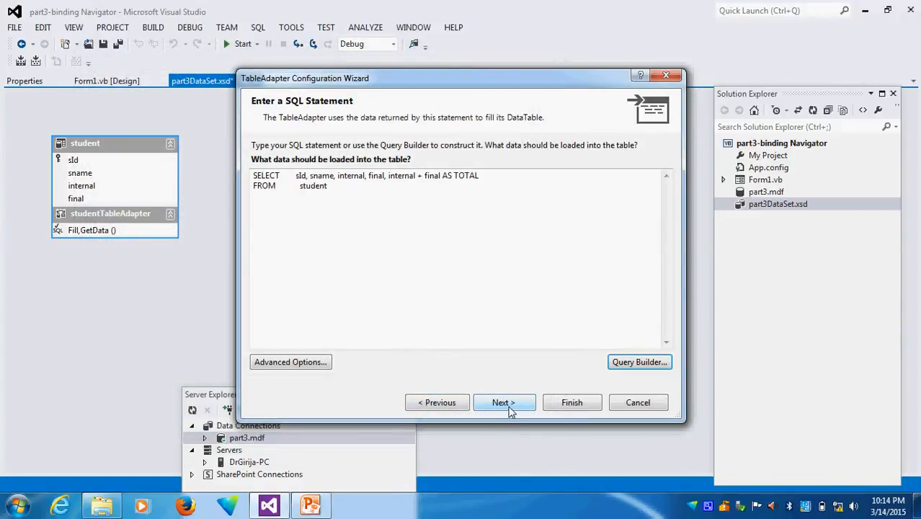
Advance through methods to generate and finish the wizard, creating the student1 table with TOTAL.
click(503, 402)
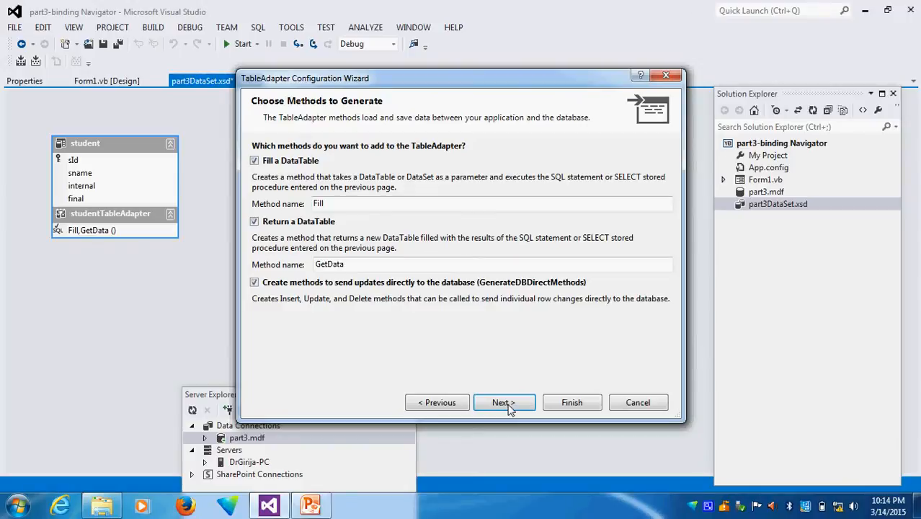
click(502, 402)
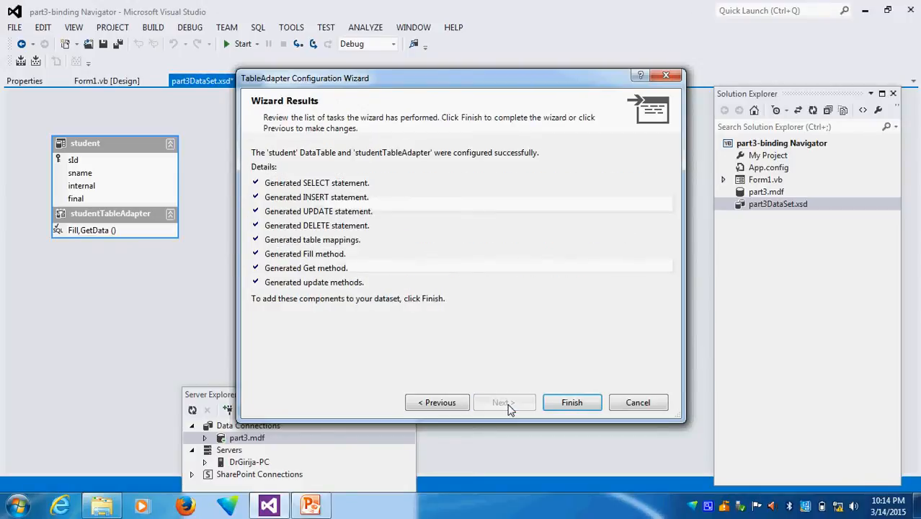
click(570, 402)
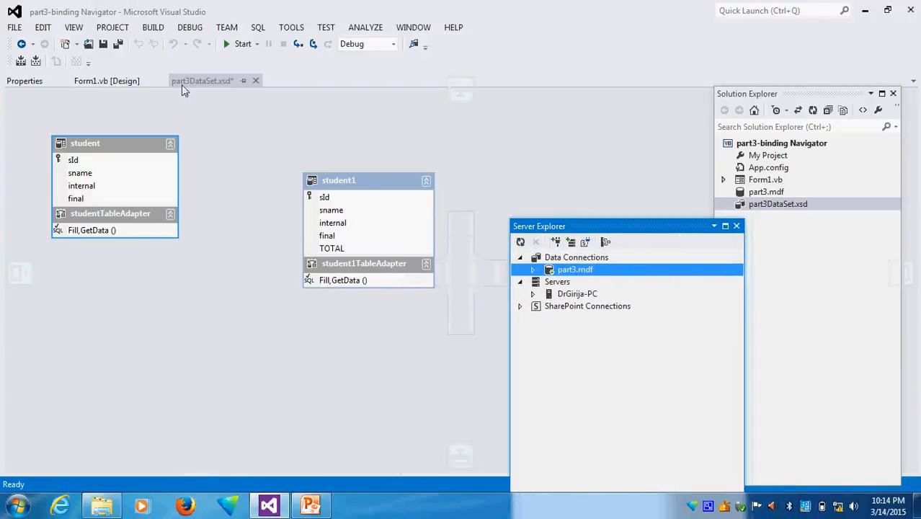
Rename the student1 dataset table to QUERY1.
click(74, 26)
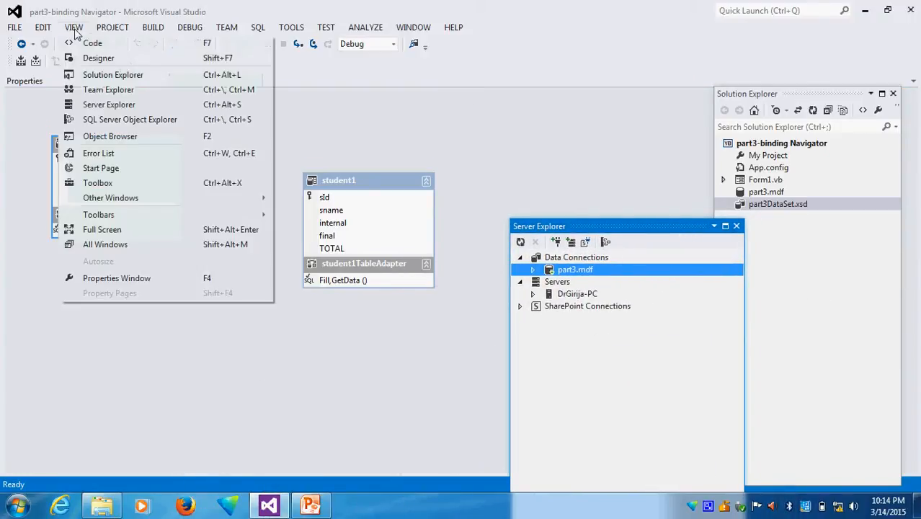
mouse_move(386, 132)
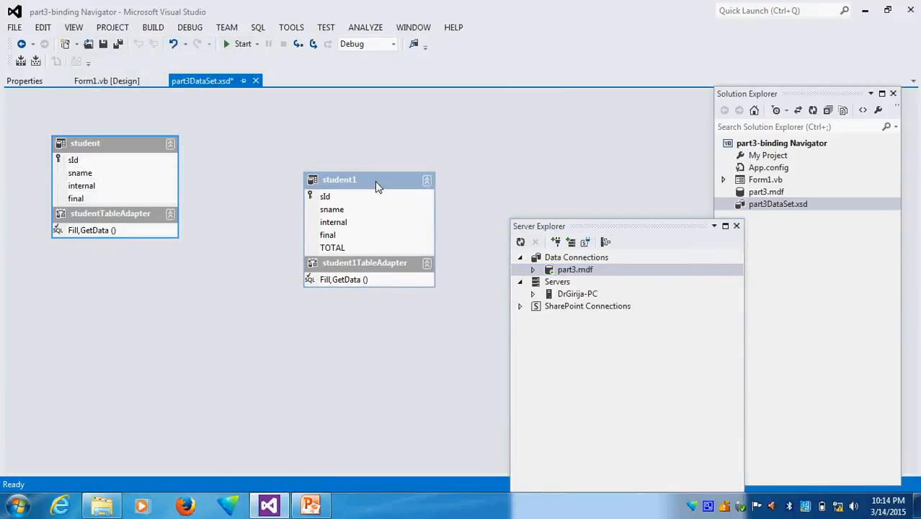
double_click(338, 180)
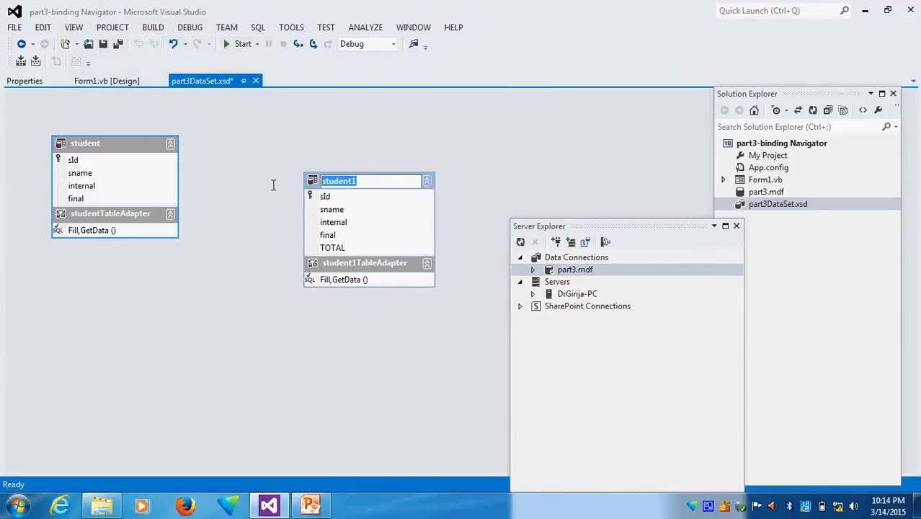
mouse_move(618, 225)
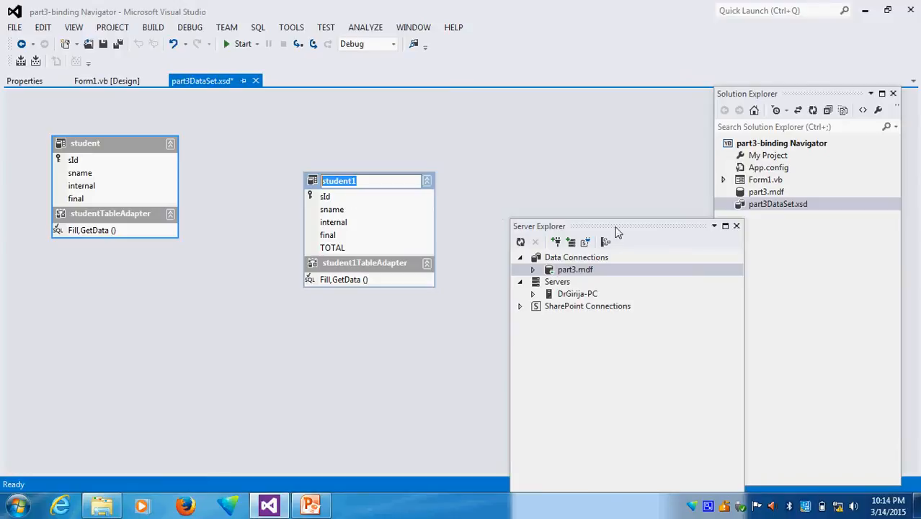
text(Q)
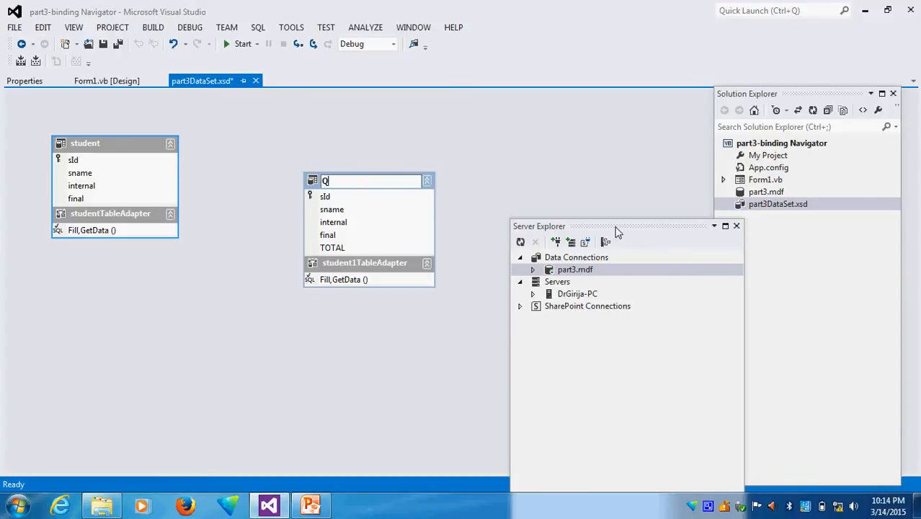
text(UERY1)
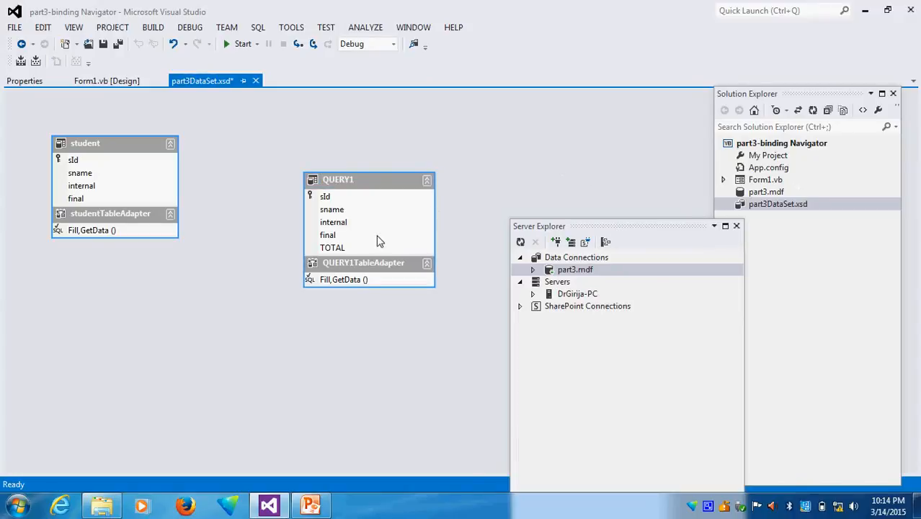
mouse_move(461, 243)
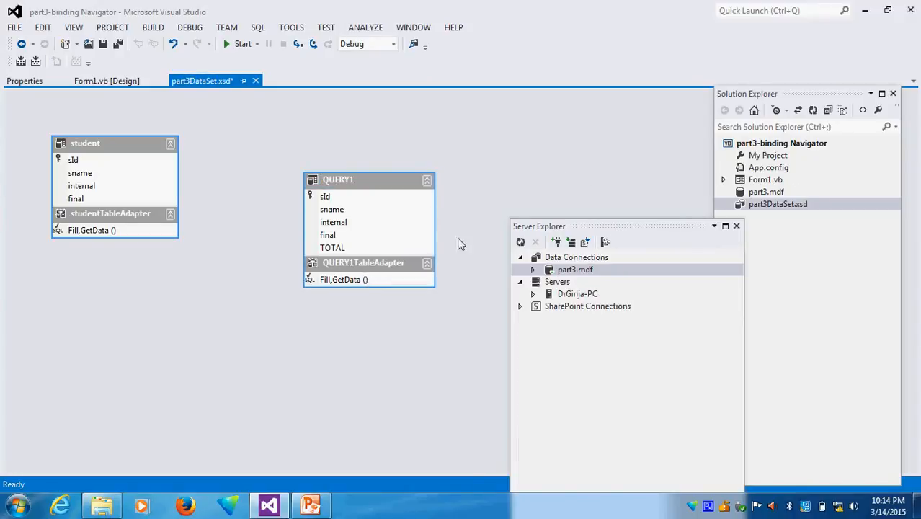
click(107, 81)
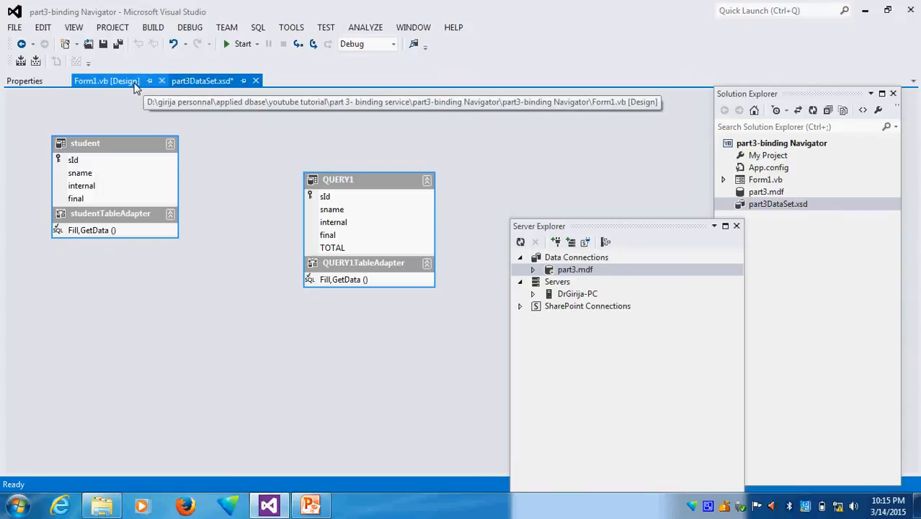
Show the Data Sources window beside Form1 with QUERY1 expanded to its fields.
click(107, 81)
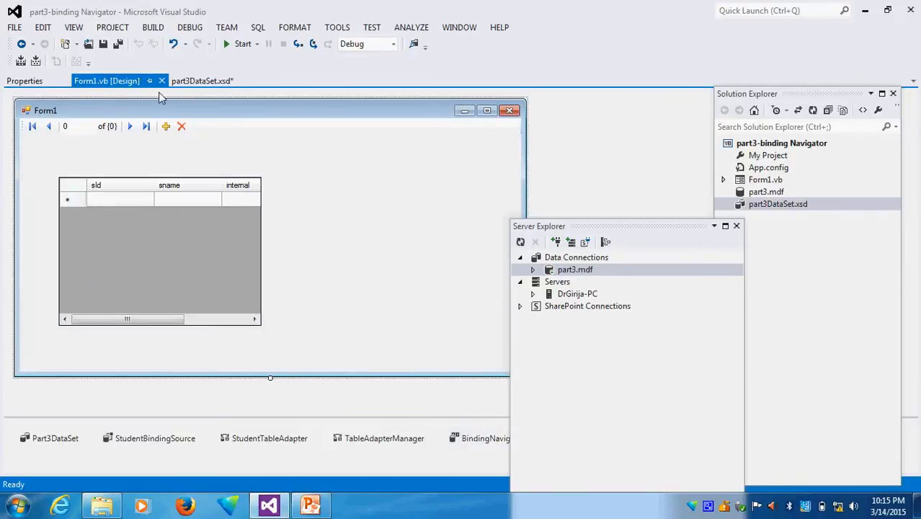
mouse_move(73, 27)
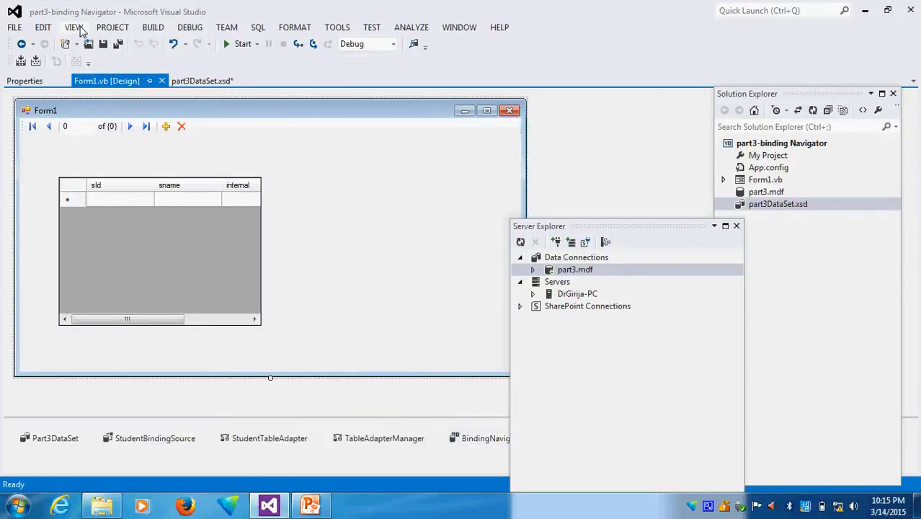
click(74, 28)
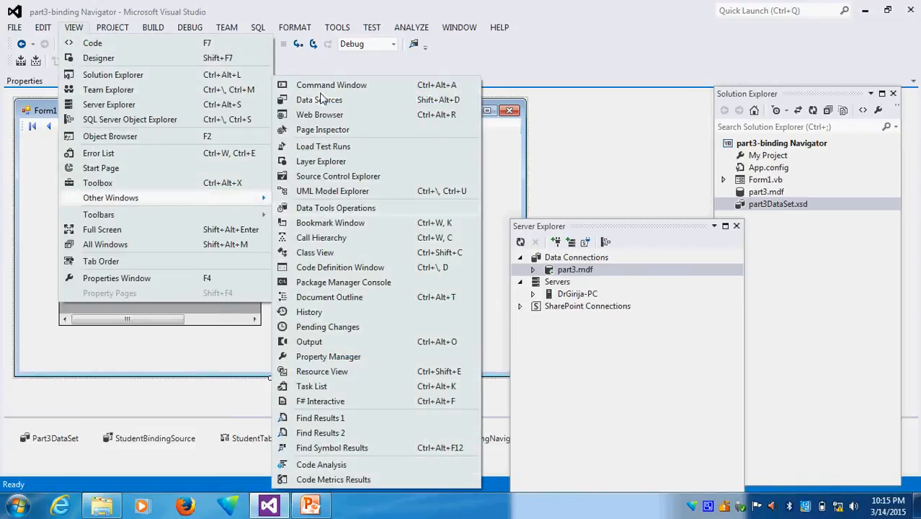
click(319, 100)
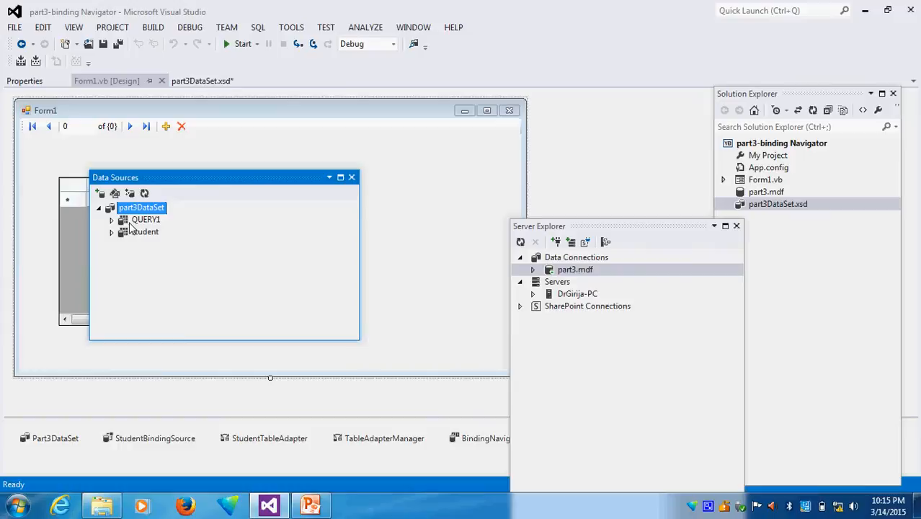
click(112, 219)
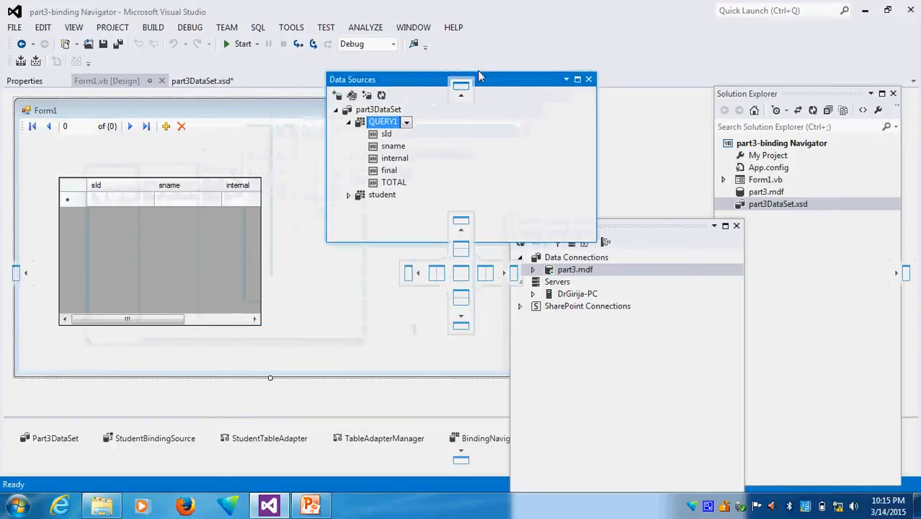
drag(458, 79, 475, 69)
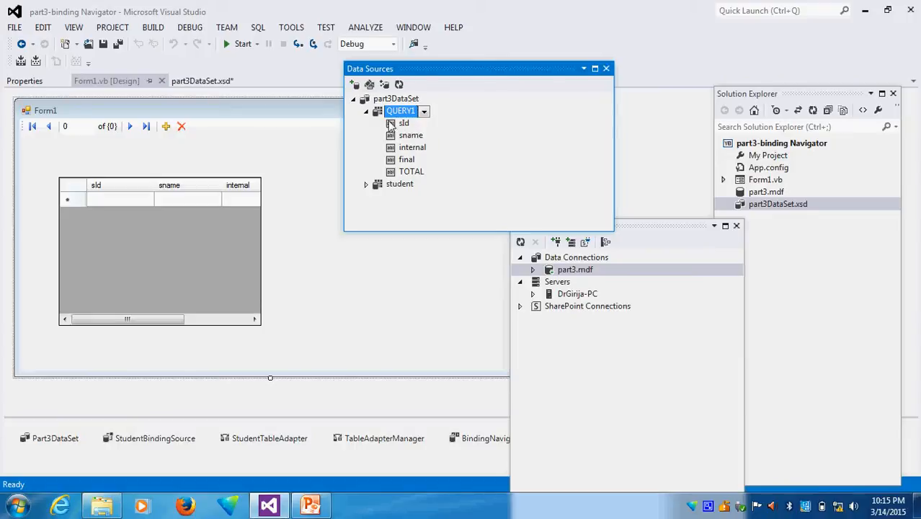
mouse_move(574, 175)
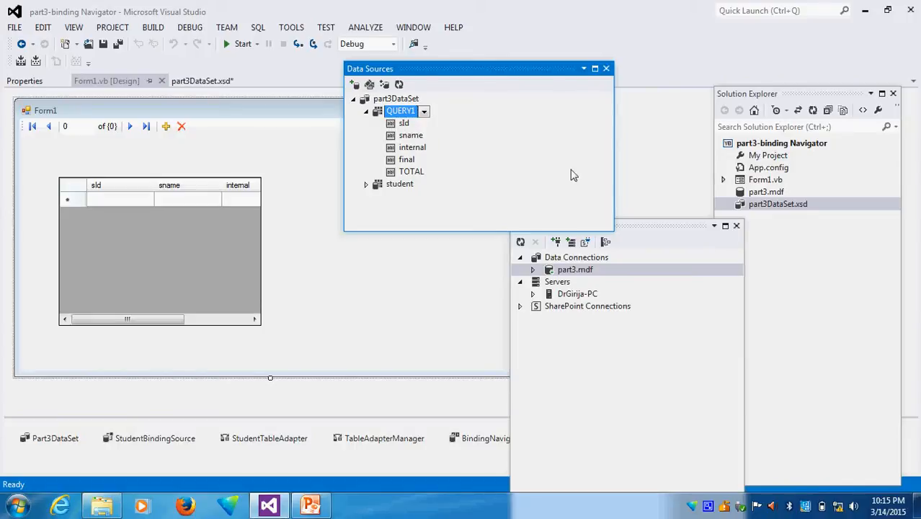
mouse_move(254, 118)
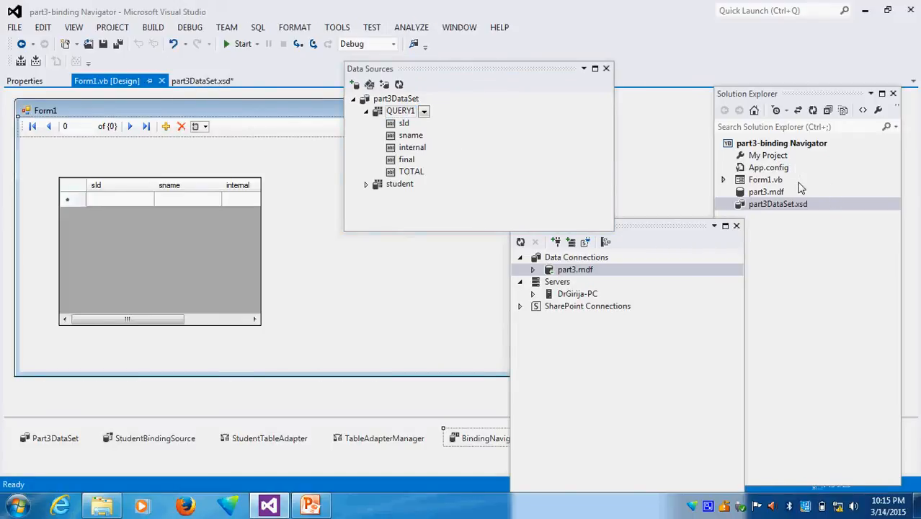
Add a blank Form2.vb and drop QUERY1 onto it as a grid, resized to show all columns.
click(112, 27)
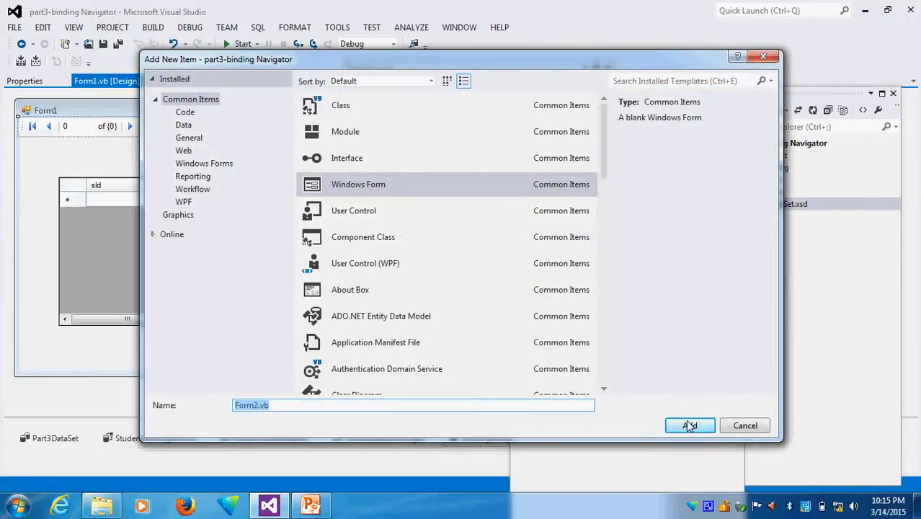
click(688, 426)
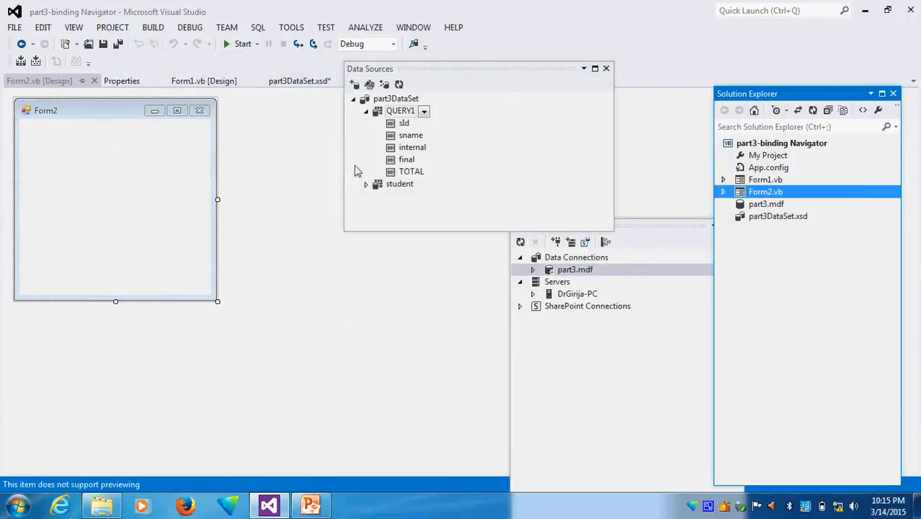
click(401, 109)
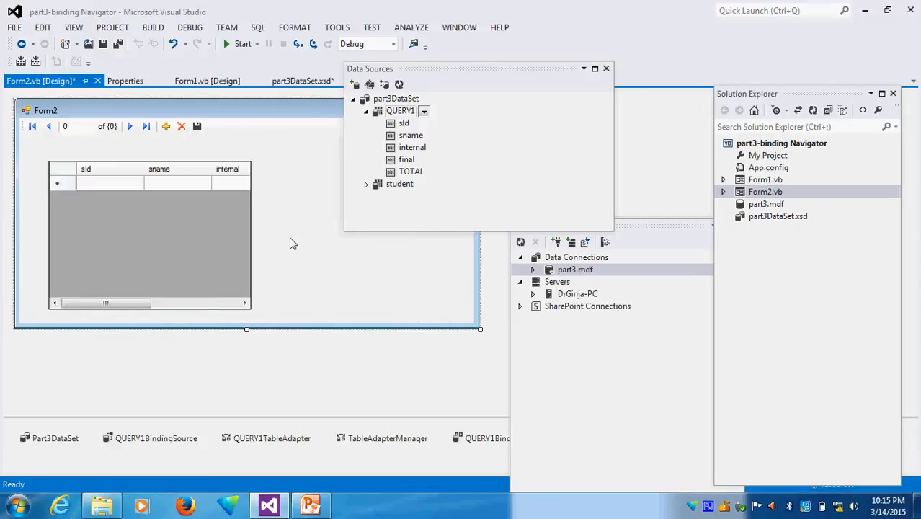
click(150, 234)
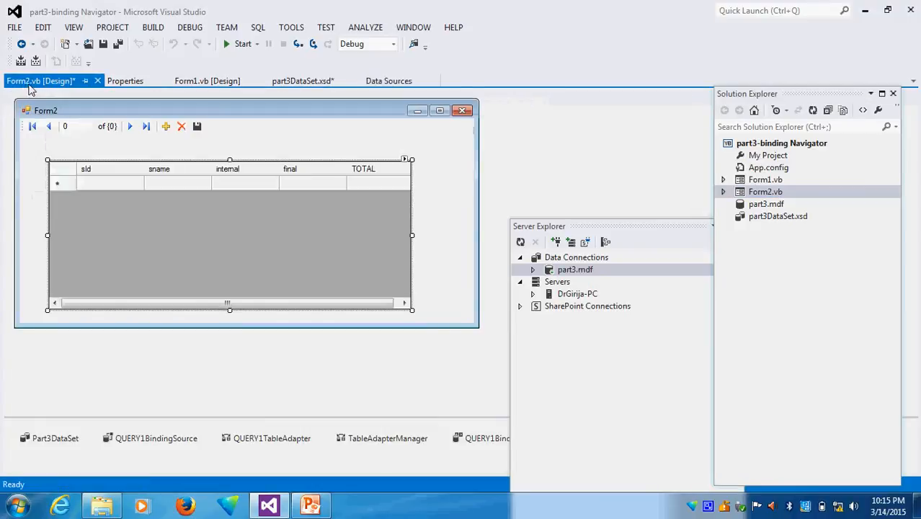
Set Form2 as the project's startup form in Properties and start the build.
click(112, 27)
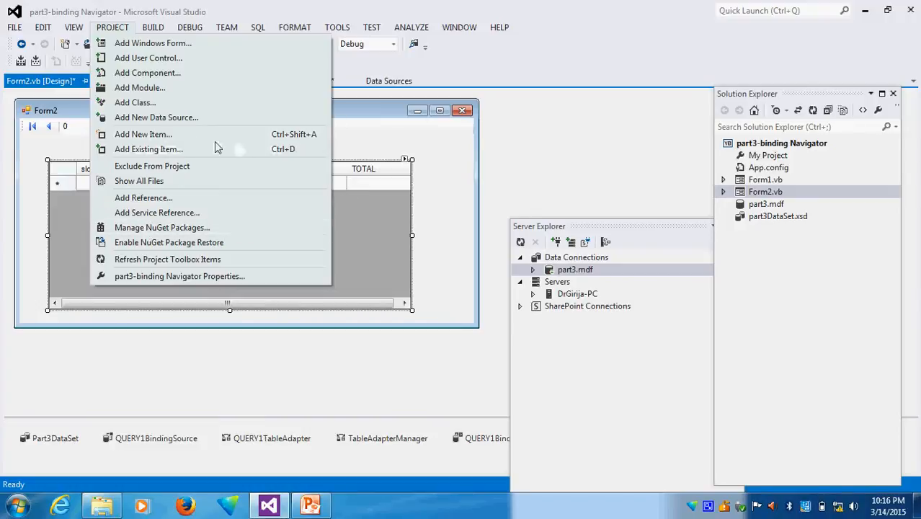
click(781, 142)
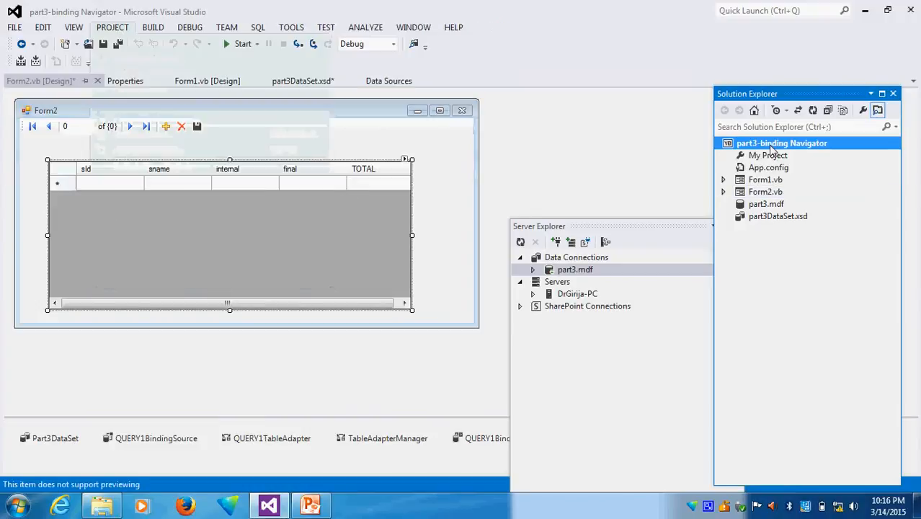
right_click(781, 143)
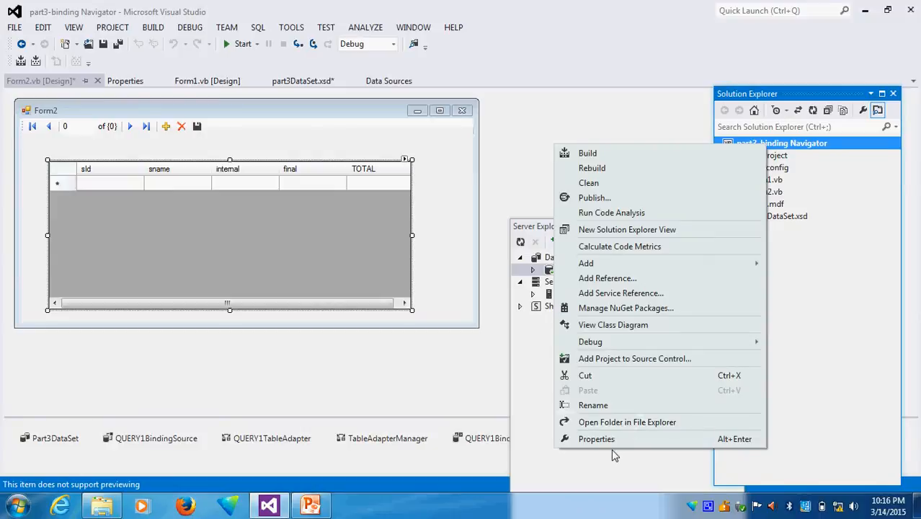
click(597, 438)
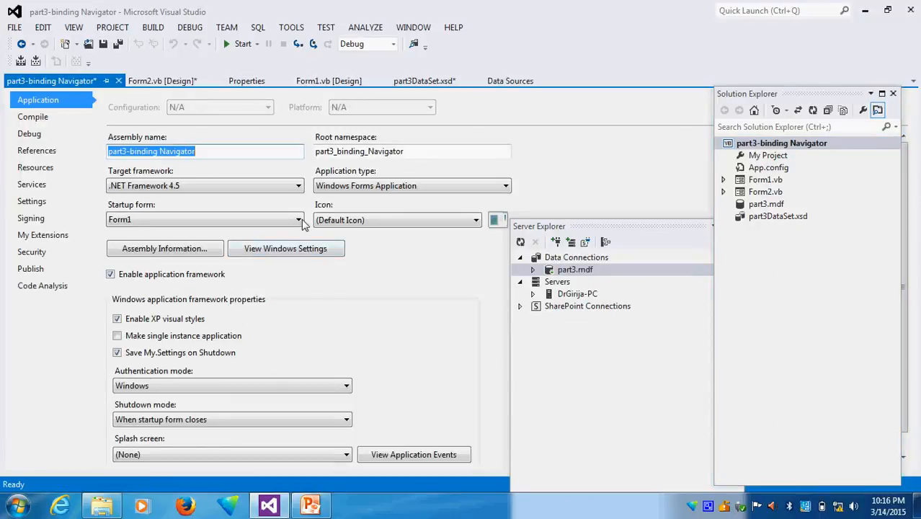
click(205, 219)
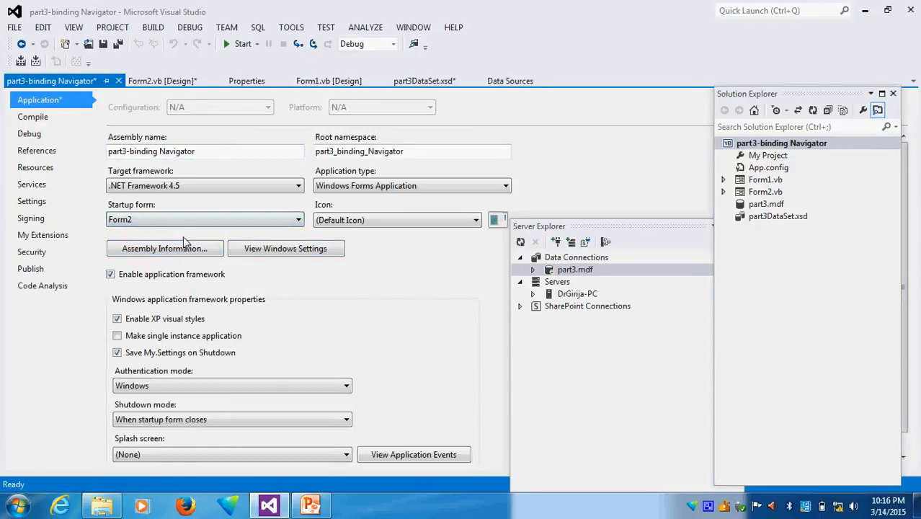
click(242, 43)
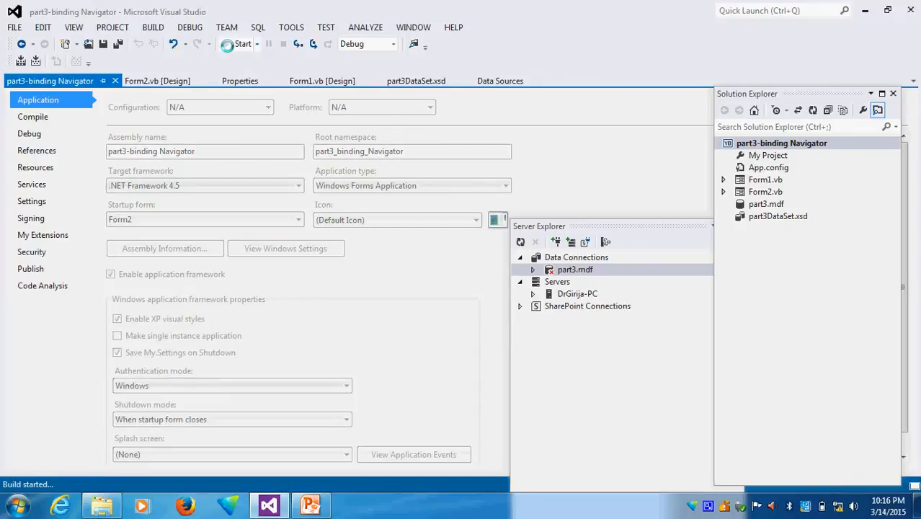
Run the app to show Form2's grid of four students with totals, then reopen part3DataSet.xsd.
click(242, 43)
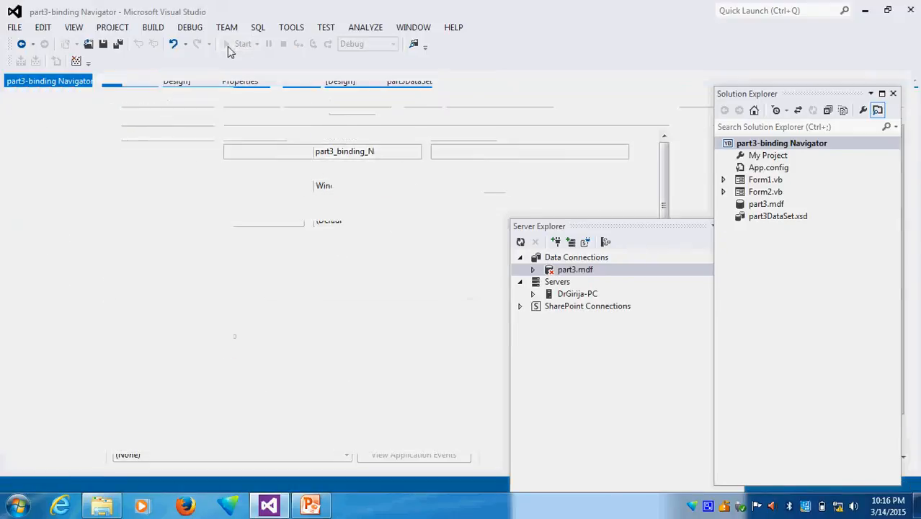
click(242, 43)
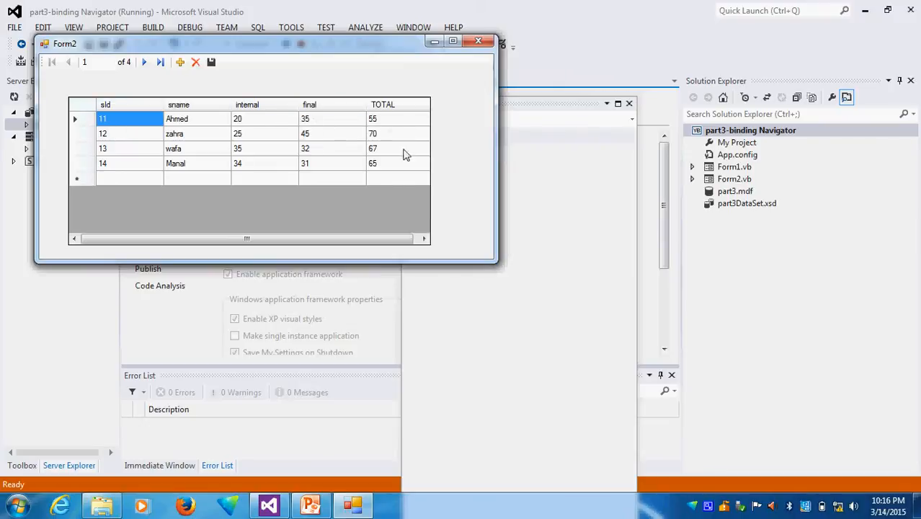
mouse_move(446, 153)
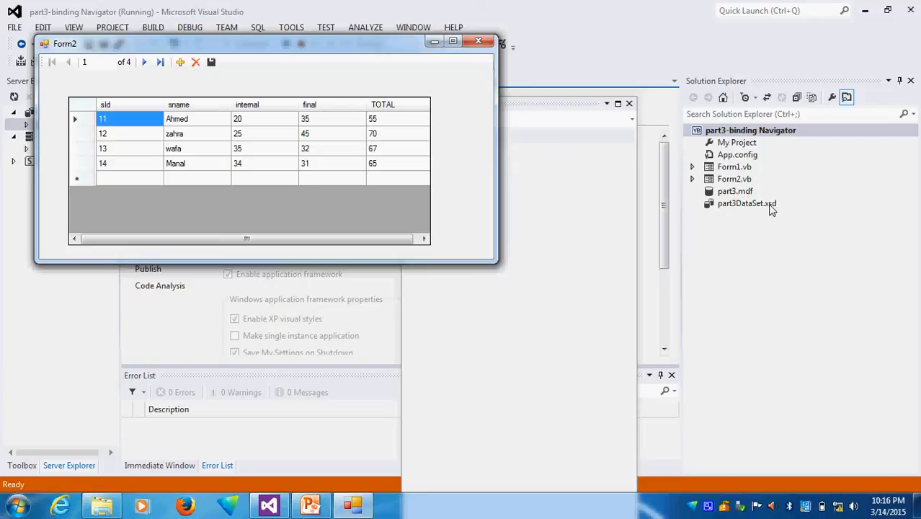
click(746, 203)
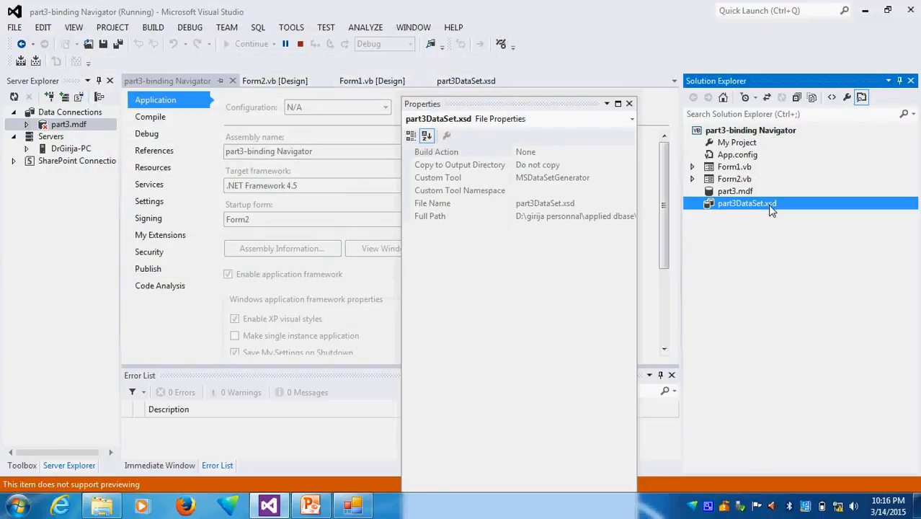
double_click(747, 202)
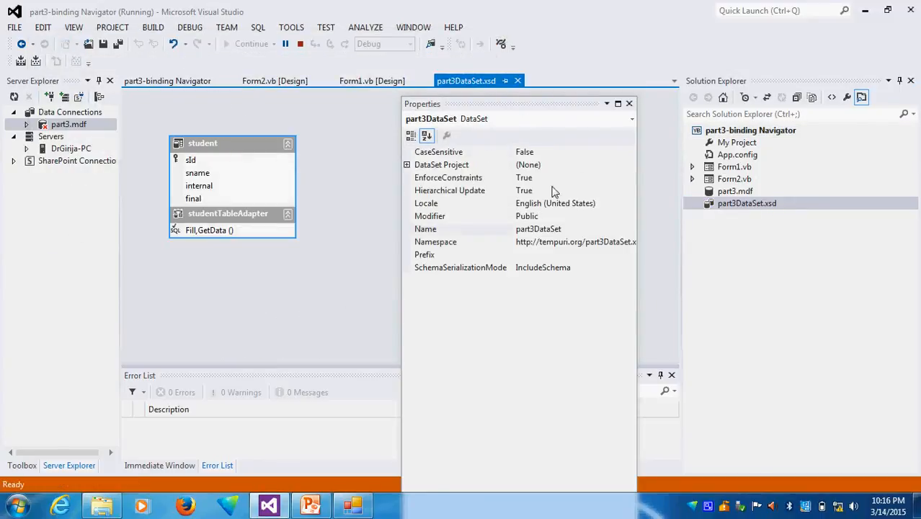